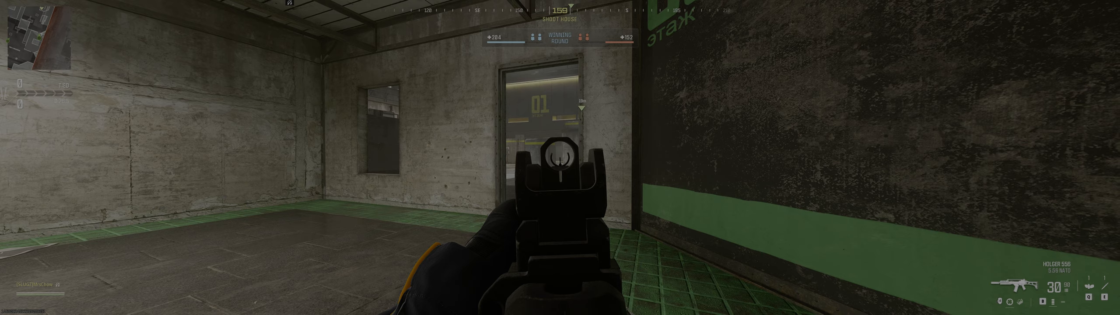
mouse_move(560, 157)
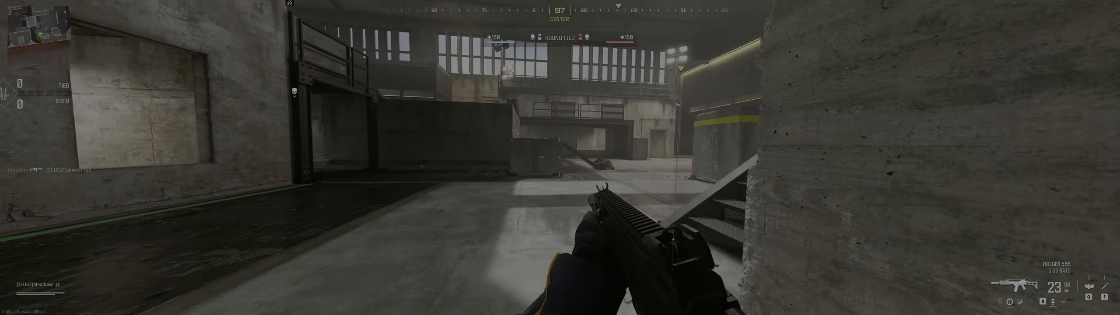
mouse_move(560, 158)
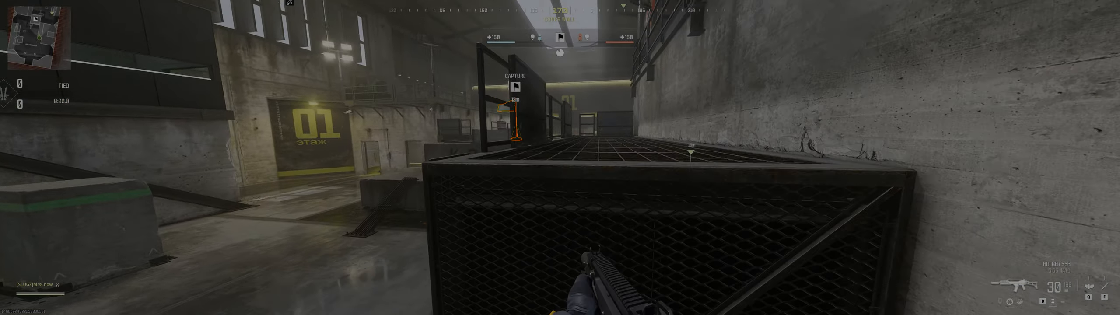
mouse_move(559, 157)
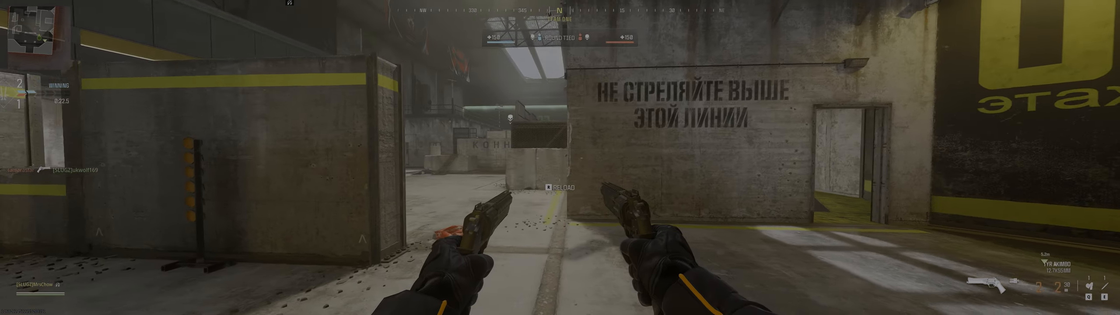
mouse_move(560, 157)
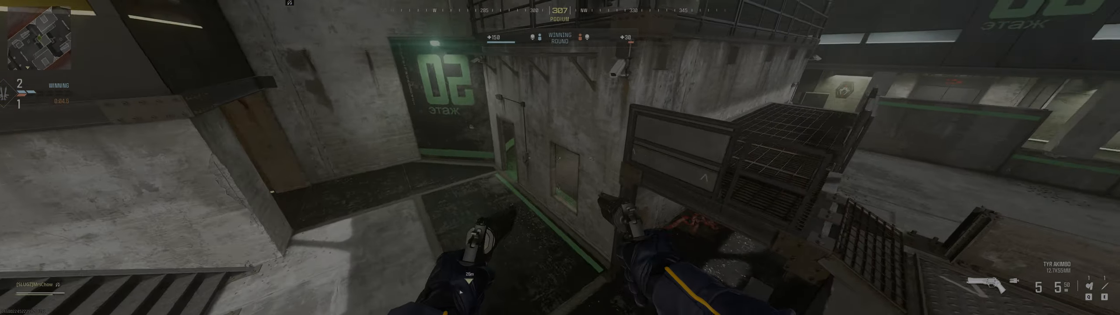
mouse_move(560, 158)
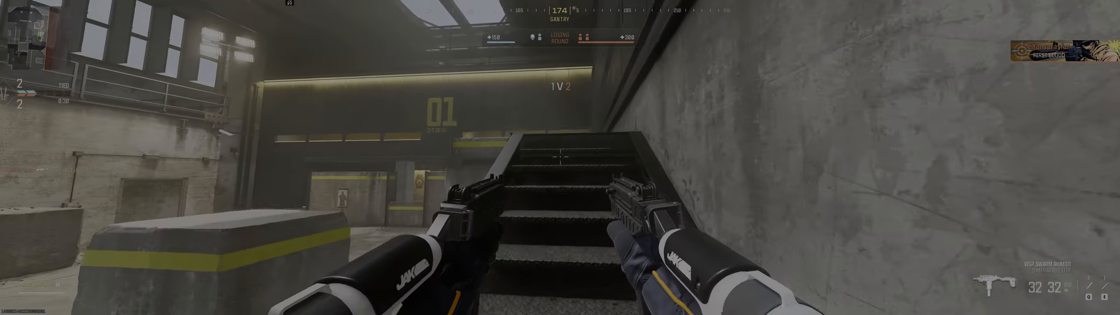
mouse_move(560, 157)
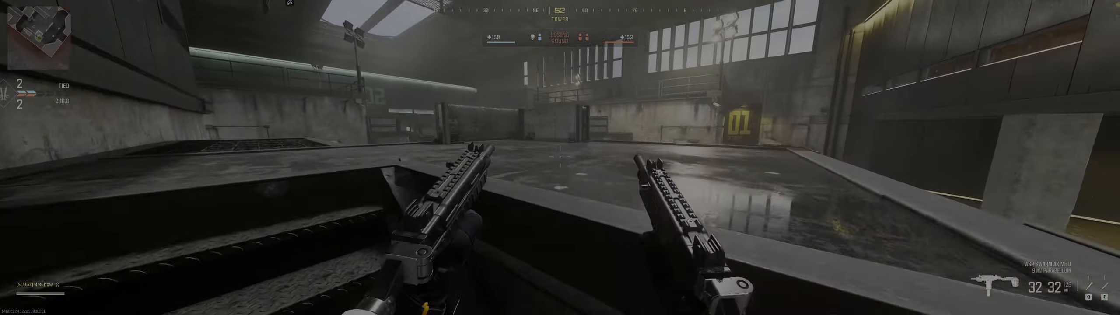
mouse_move(559, 157)
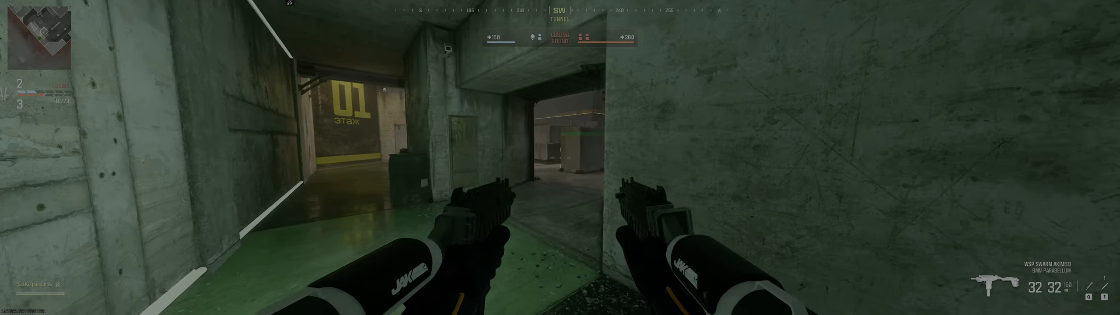
mouse_move(559, 158)
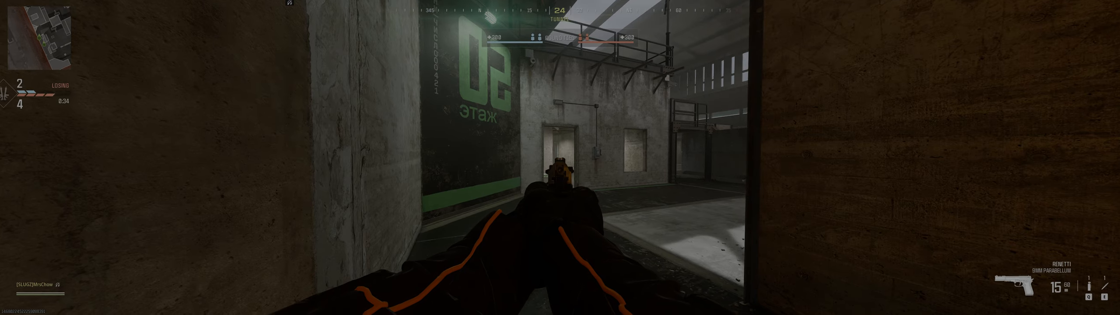
mouse_move(560, 158)
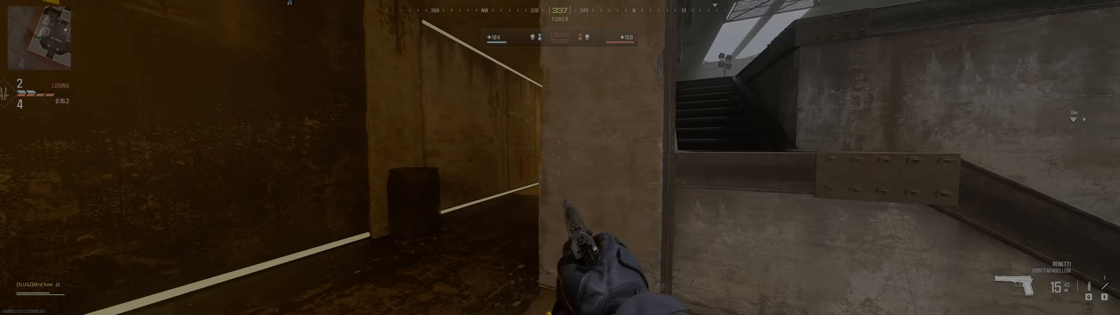
mouse_move(560, 157)
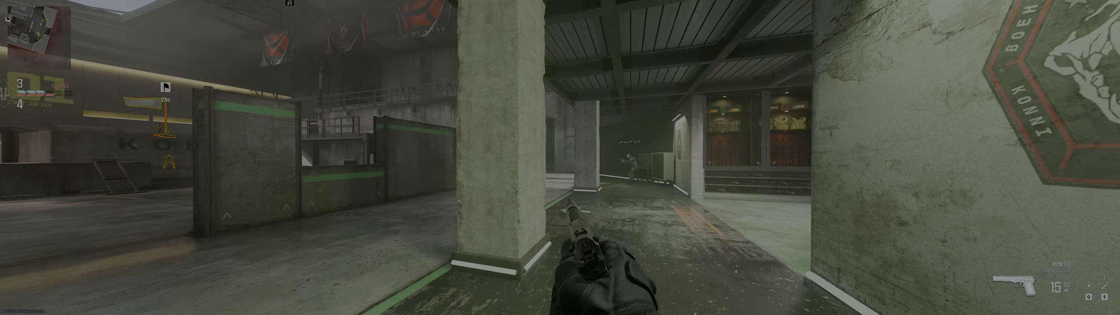
mouse_move(560, 157)
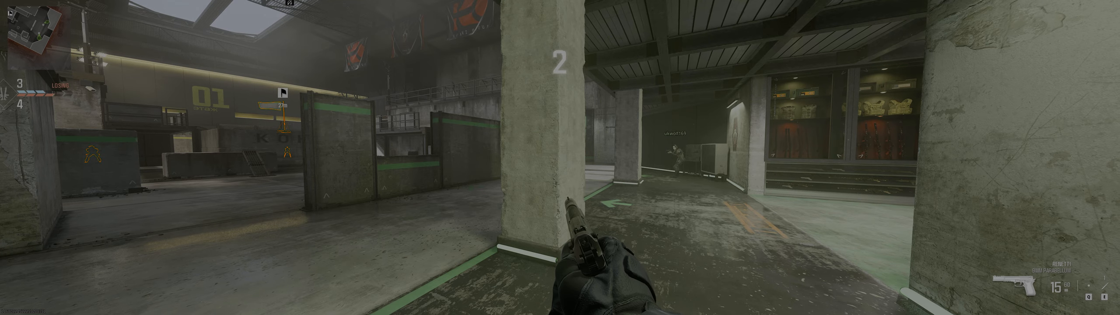
mouse_move(560, 157)
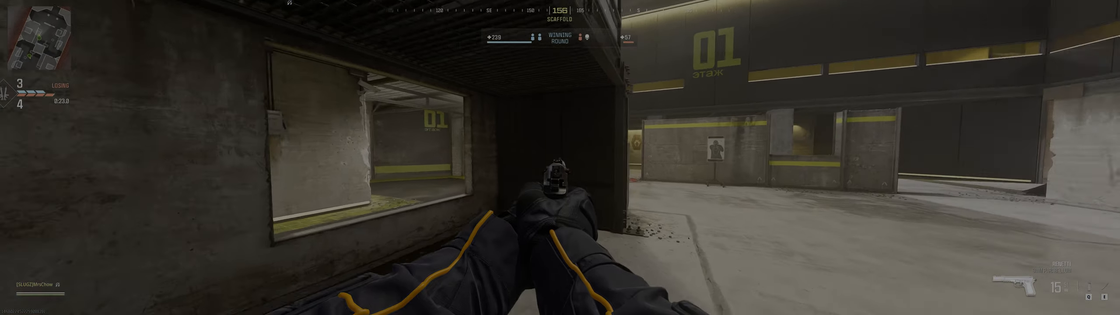
mouse_move(560, 158)
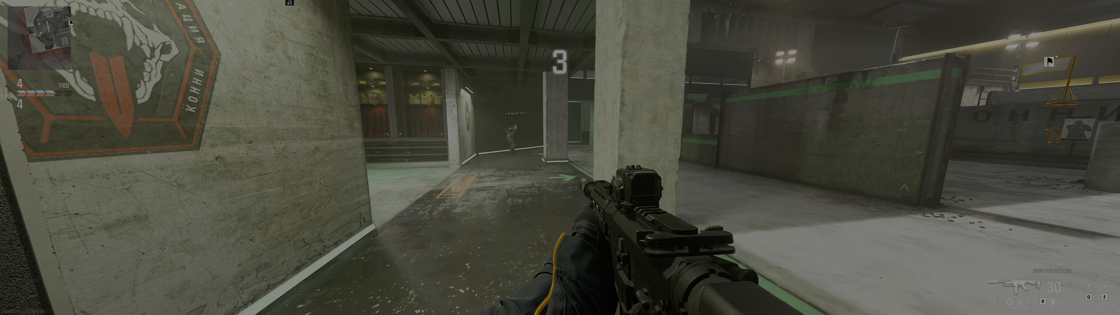
mouse_move(560, 157)
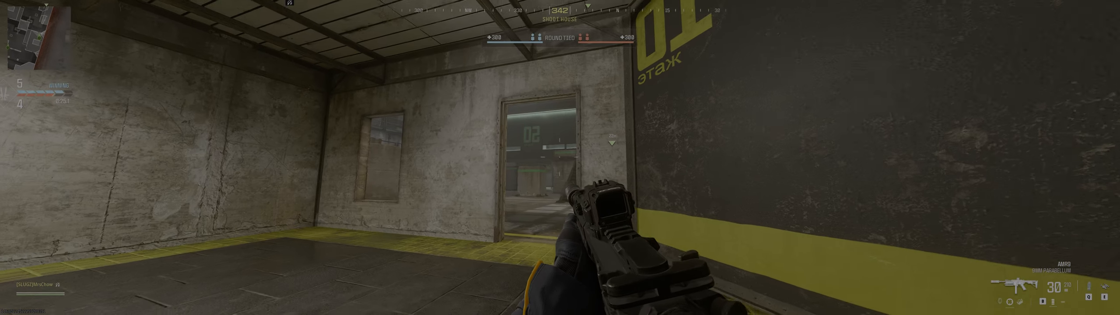
mouse_move(560, 158)
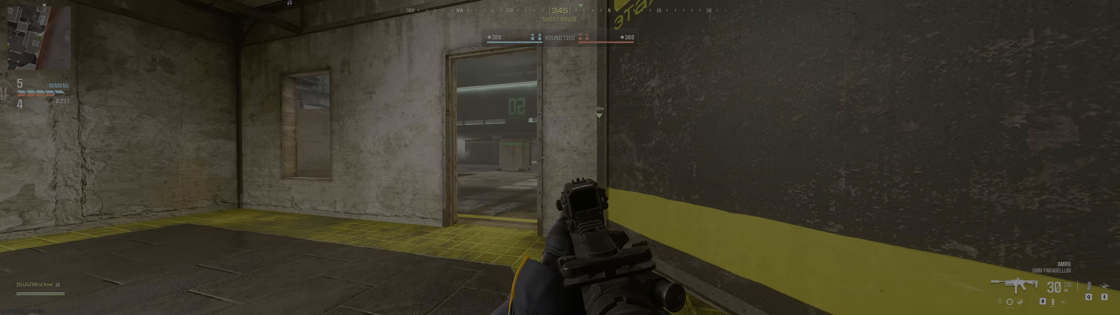